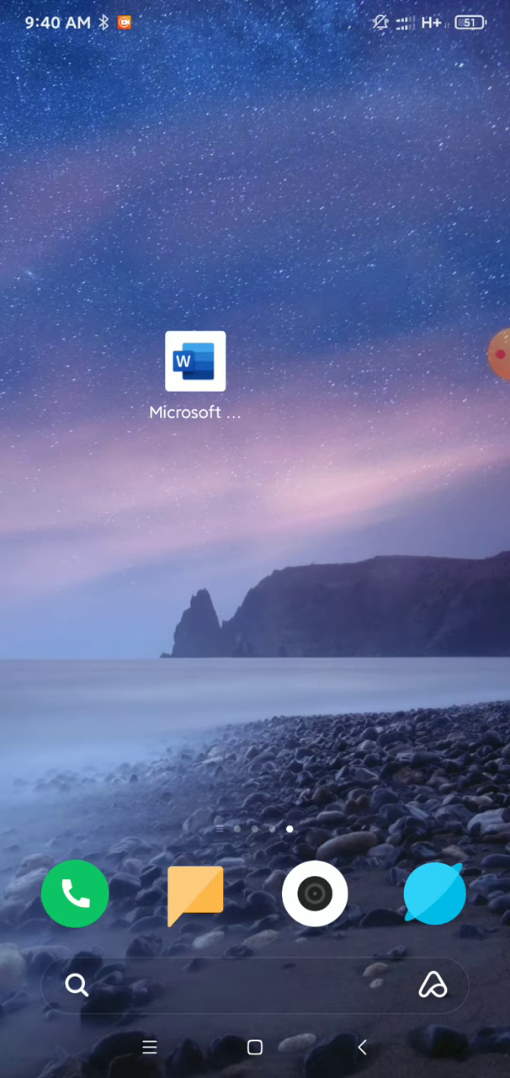
Launch Microsoft Word from the home screen to open the document
left_click(195, 362)
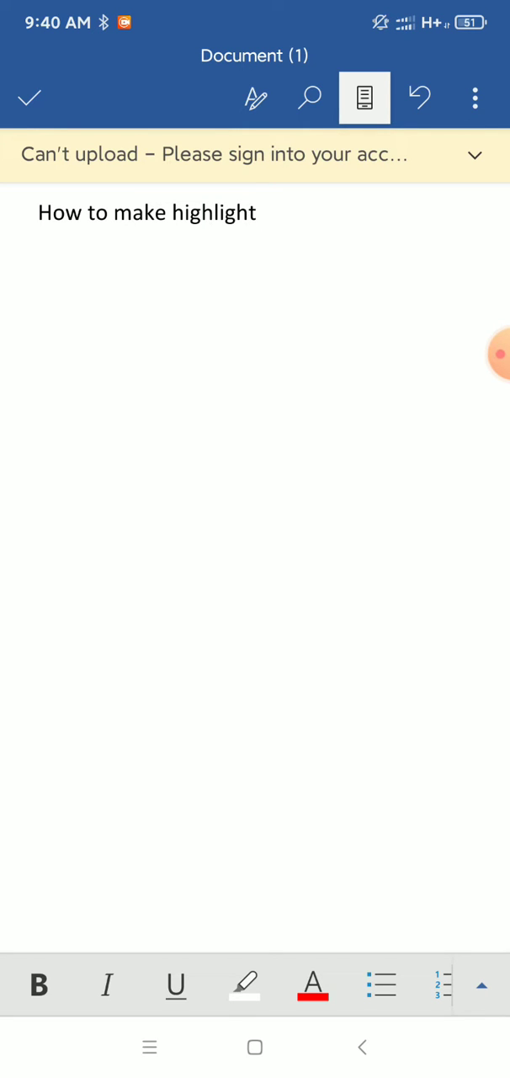
Select 'How to make highlight', revert its orange text to black, and show highlight colours
double_click(146, 212)
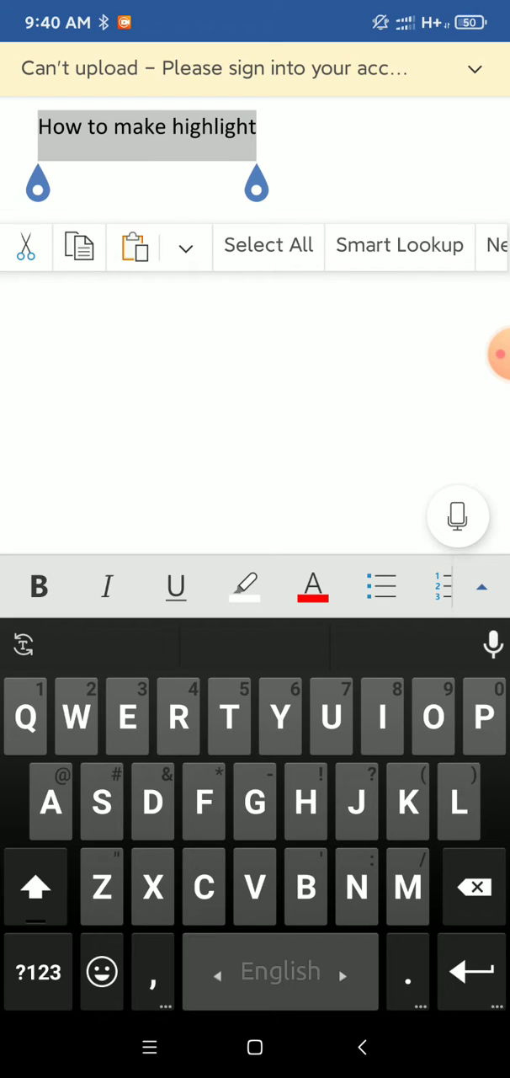
left_click(312, 587)
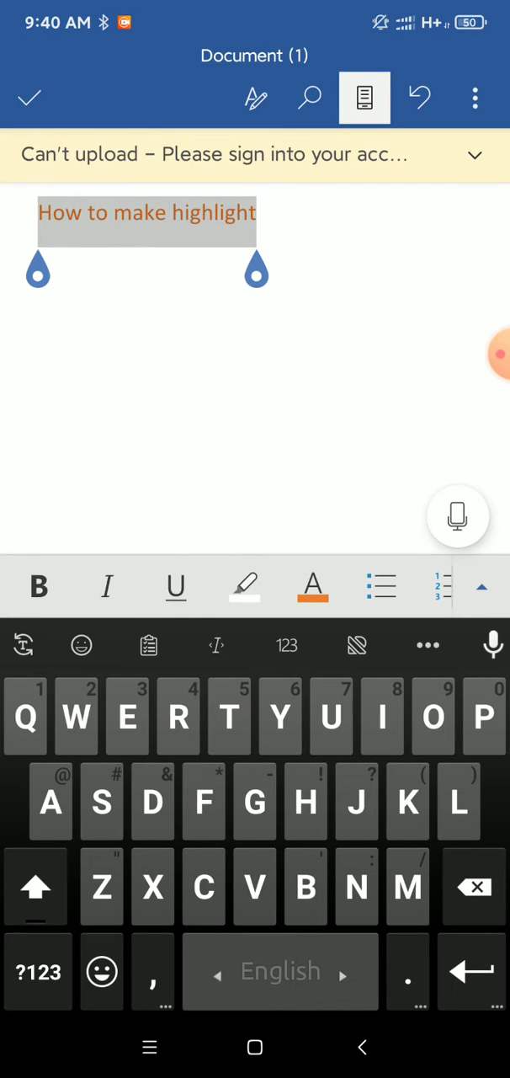
left_click(313, 587)
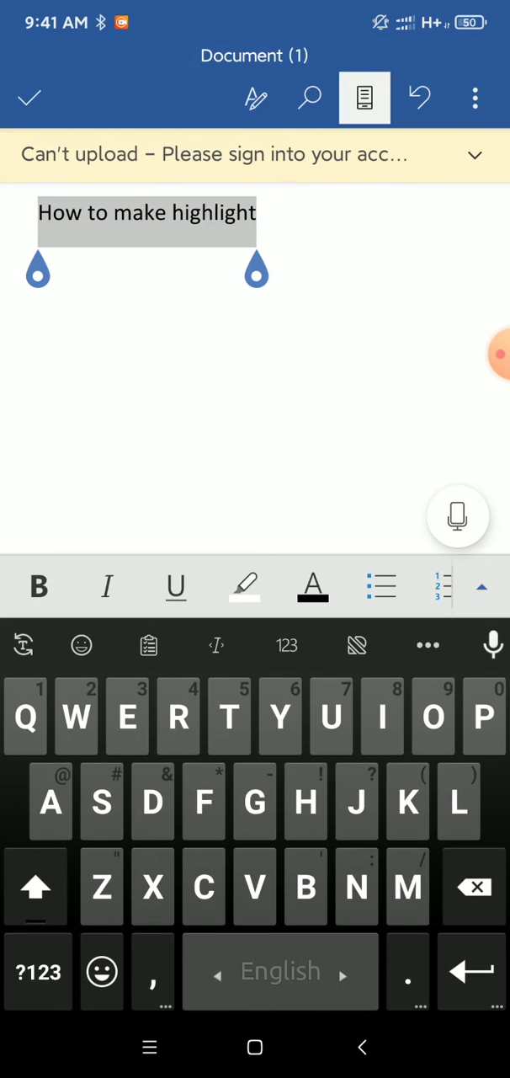
left_click(244, 587)
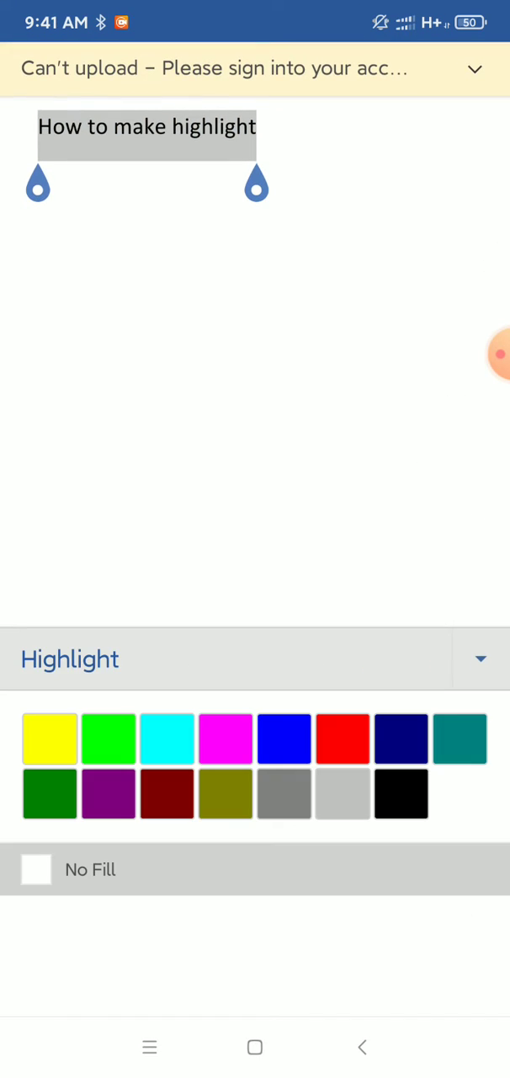